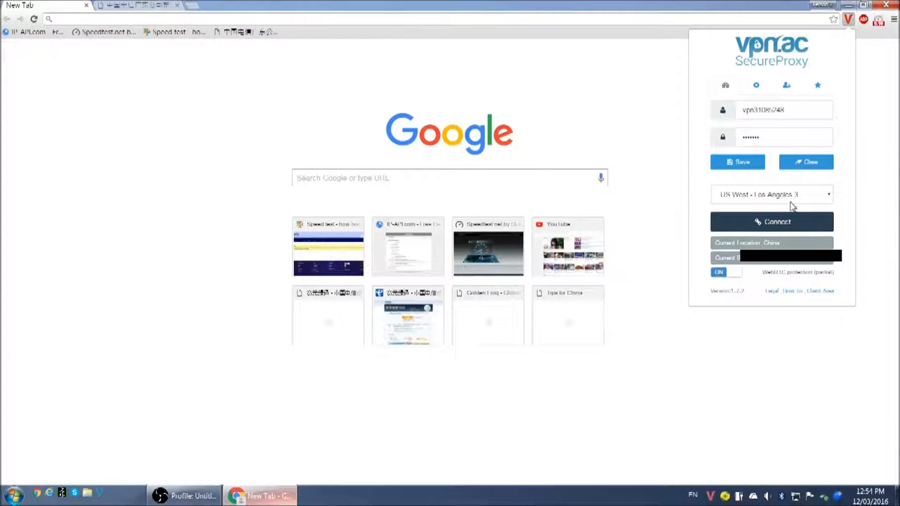
Connect through Los Angeles, pick the Los Angeles 3 location, then disconnect
{"action": "left_click", "coordinate": [771, 221]}
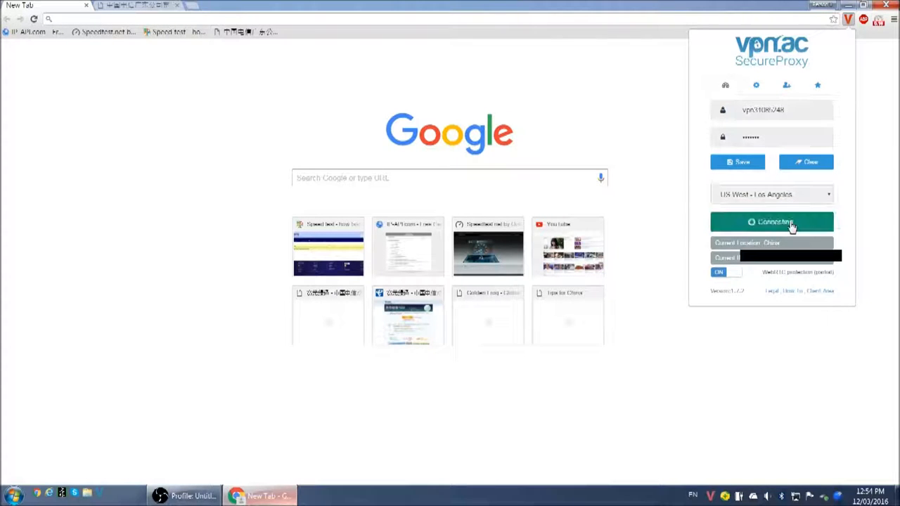
{"action": "left_click", "coordinate": [772, 222]}
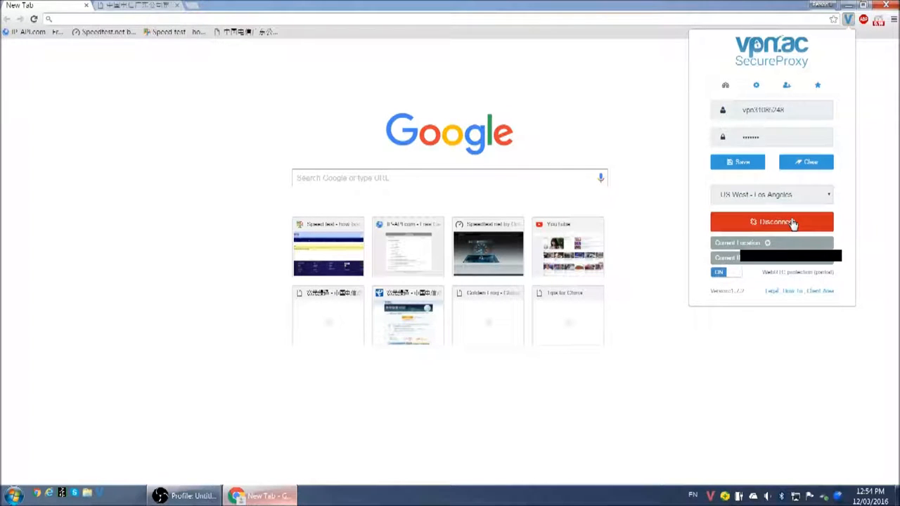
{"action": "left_click", "coordinate": [771, 194]}
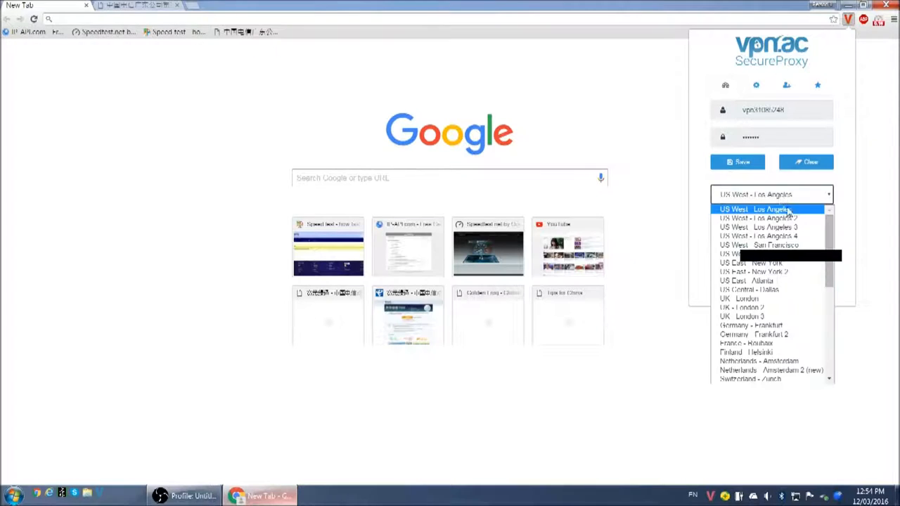
{"action": "left_click", "coordinate": [772, 228]}
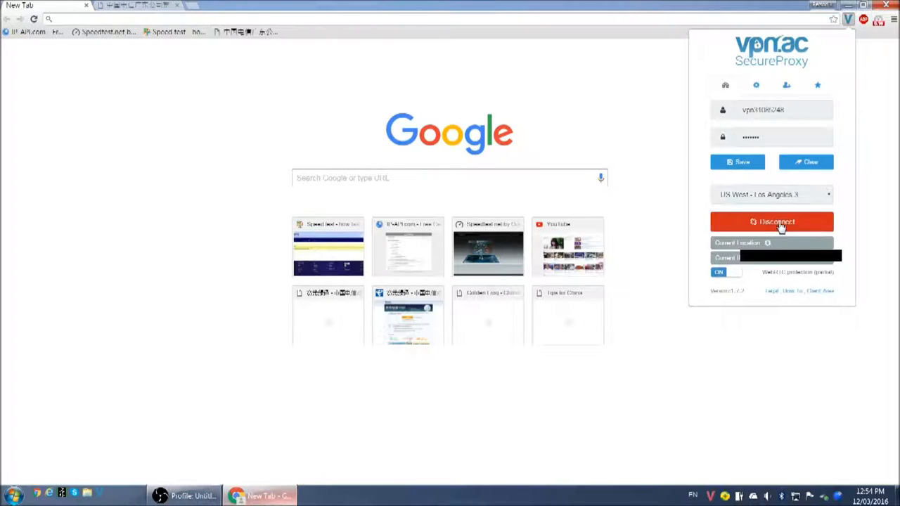
{"action": "left_click", "coordinate": [771, 222]}
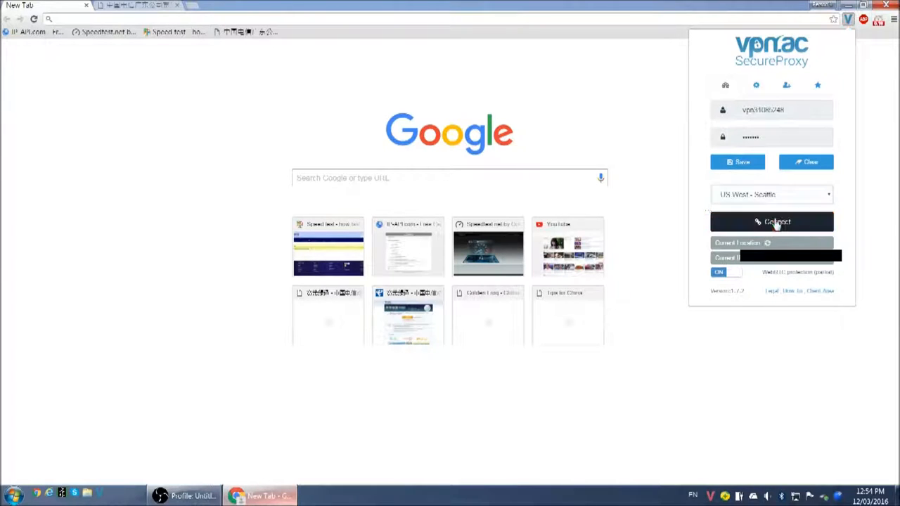
Connect through the Atlanta proxy server and disconnect again
{"action": "left_click", "coordinate": [771, 194]}
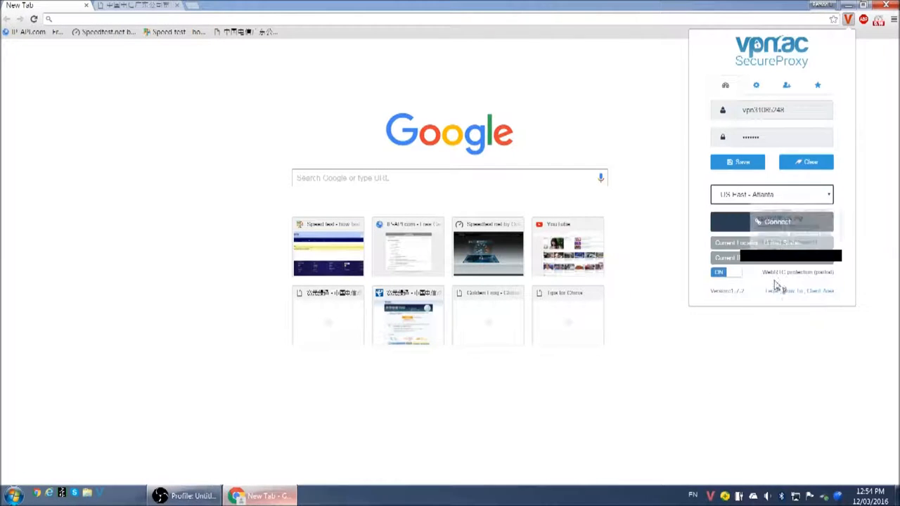
{"action": "left_click", "coordinate": [771, 222]}
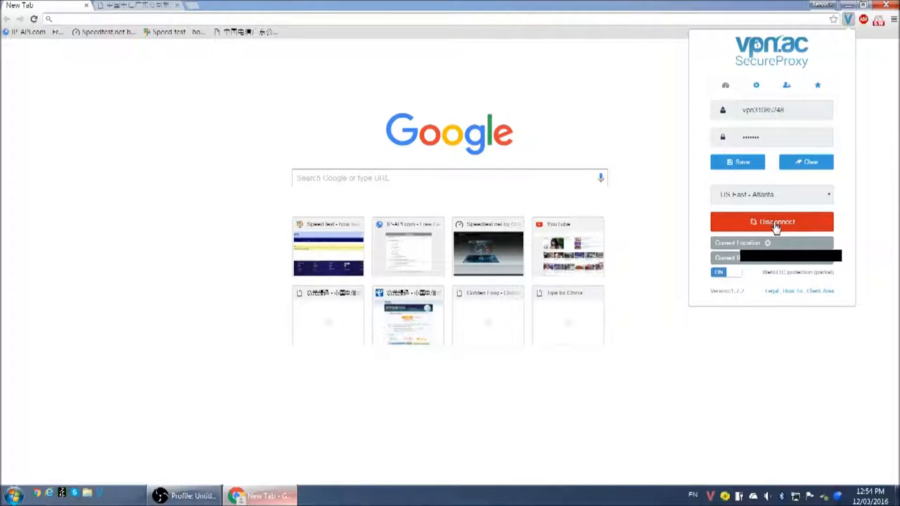
{"action": "left_click", "coordinate": [771, 223]}
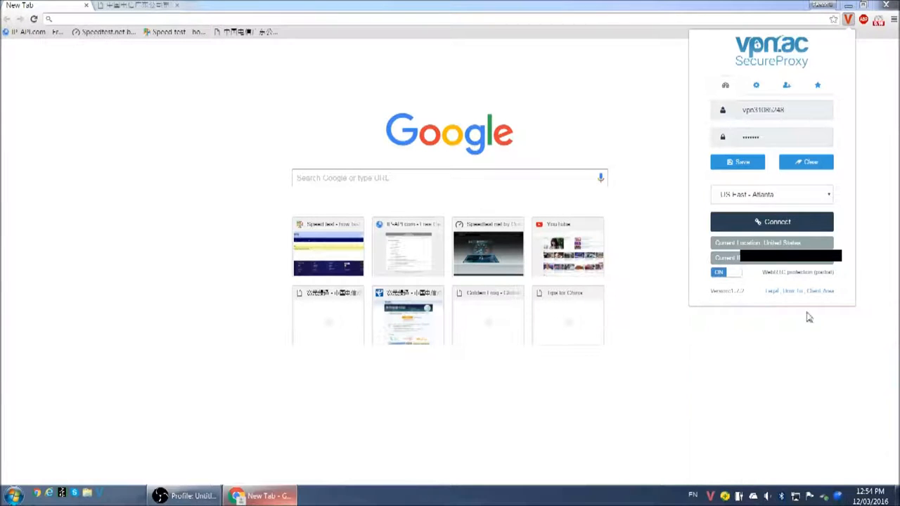
Switch to UK London 3, connect, and browse further down the location list
{"action": "left_click", "coordinate": [770, 194]}
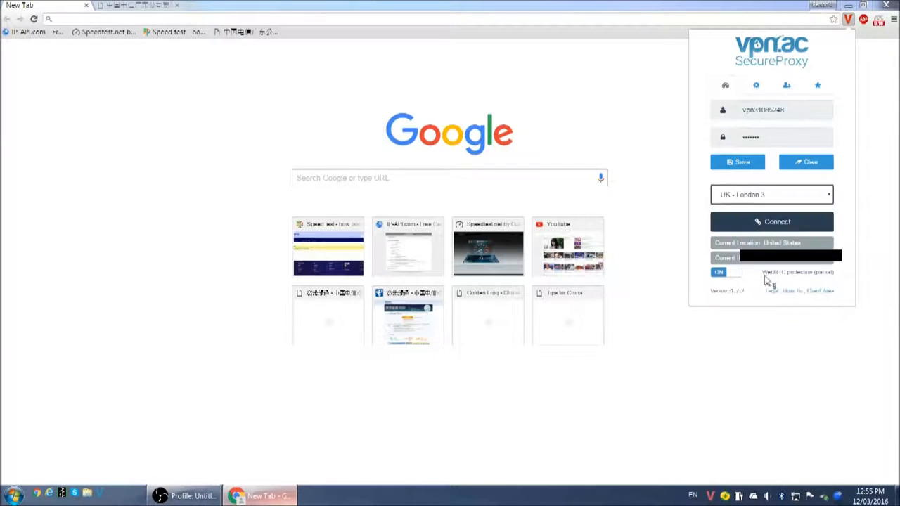
{"action": "left_click", "coordinate": [770, 222]}
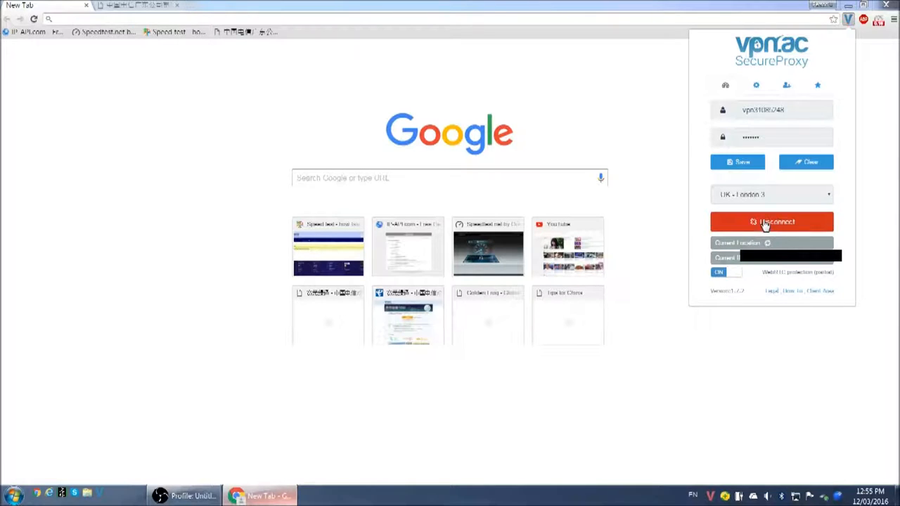
{"action": "left_click", "coordinate": [771, 194]}
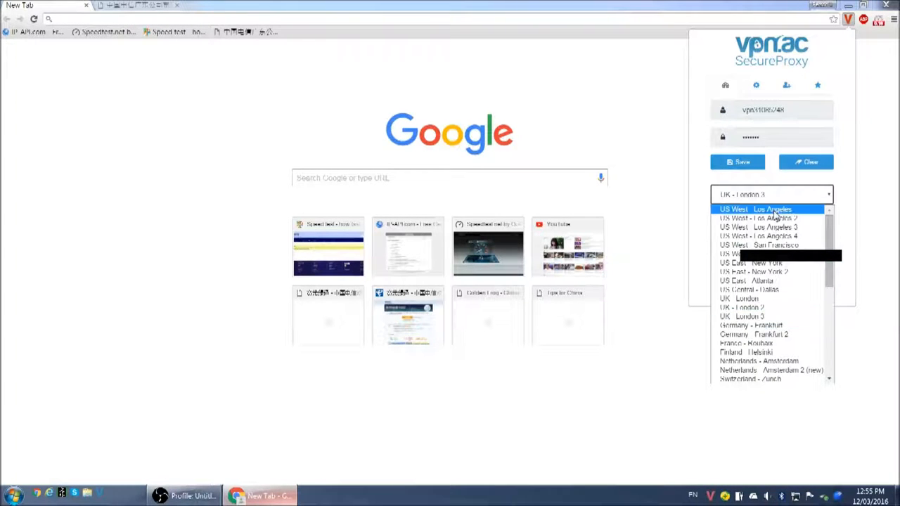
{"action": "scroll", "scroll_direction": "down", "scroll_amount": 3}
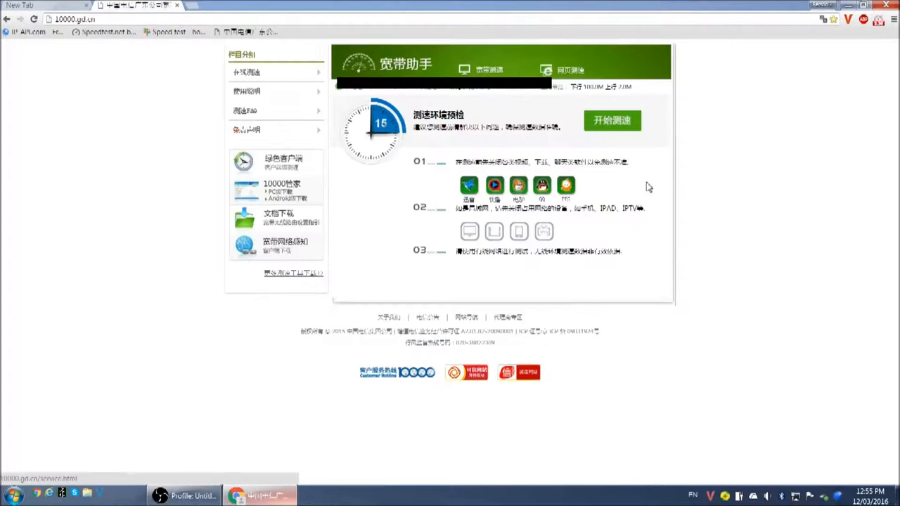
{"action": "mouse_move", "coordinate": [616, 149]}
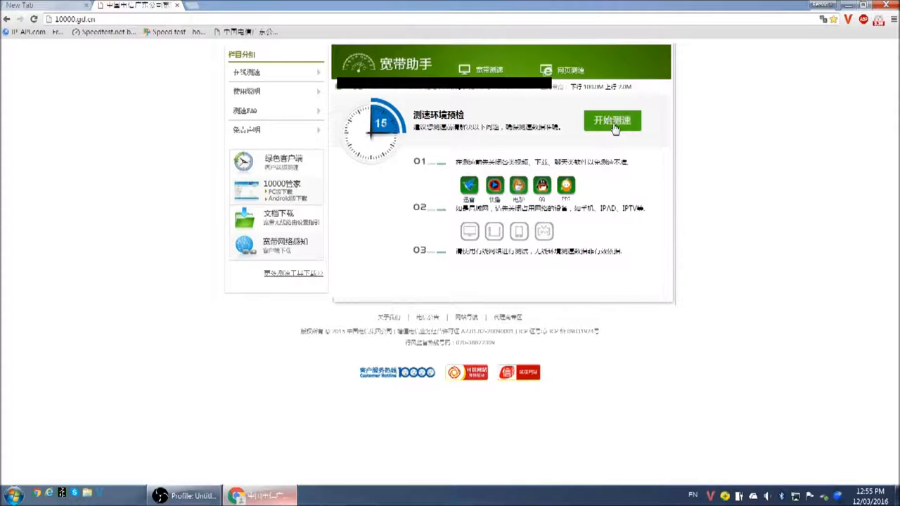
Start the China Telecom broadband download speed test
{"action": "left_click", "coordinate": [613, 121]}
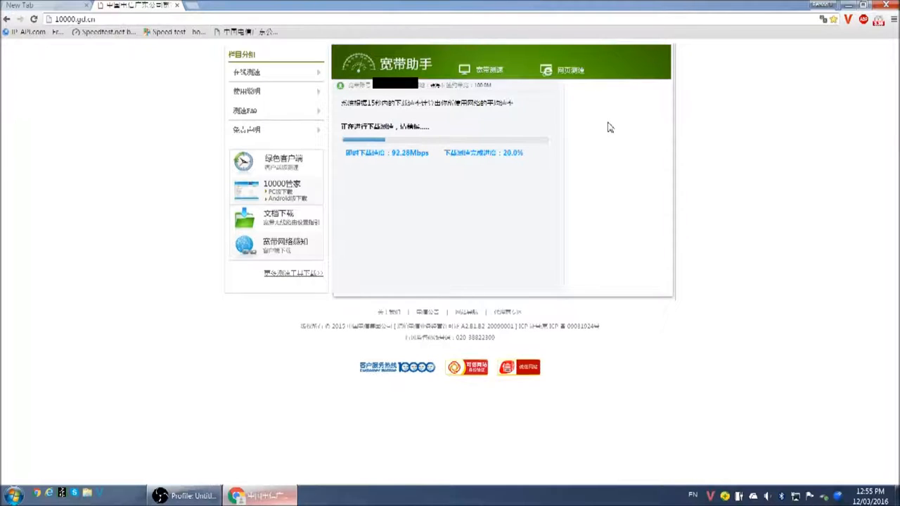
{"action": "mouse_move", "coordinate": [402, 163]}
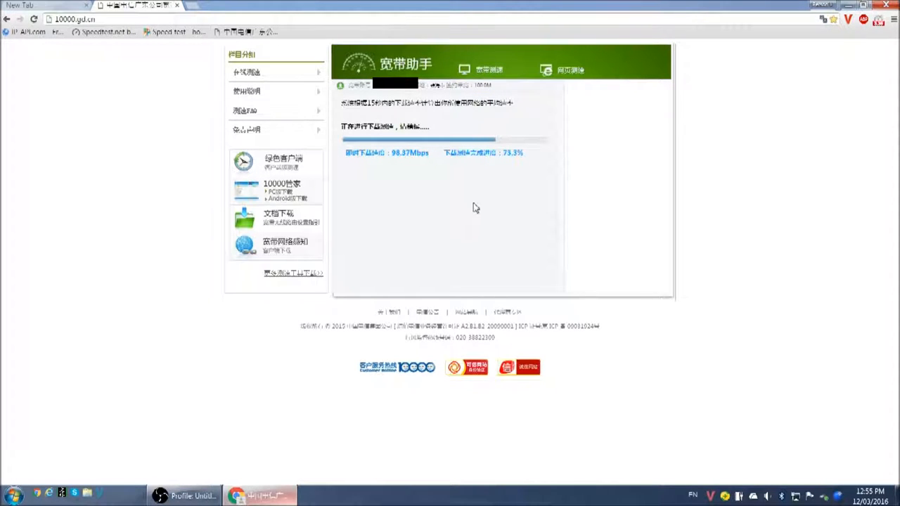
{"action": "mouse_move", "coordinate": [445, 208]}
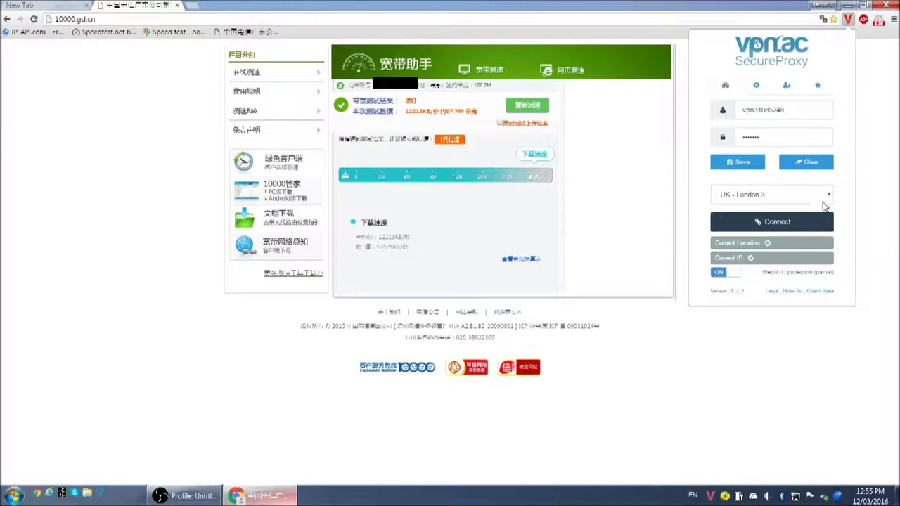
Choose the Japan - Tokyo 2 proxy location from the server list
{"action": "left_click", "coordinate": [771, 195]}
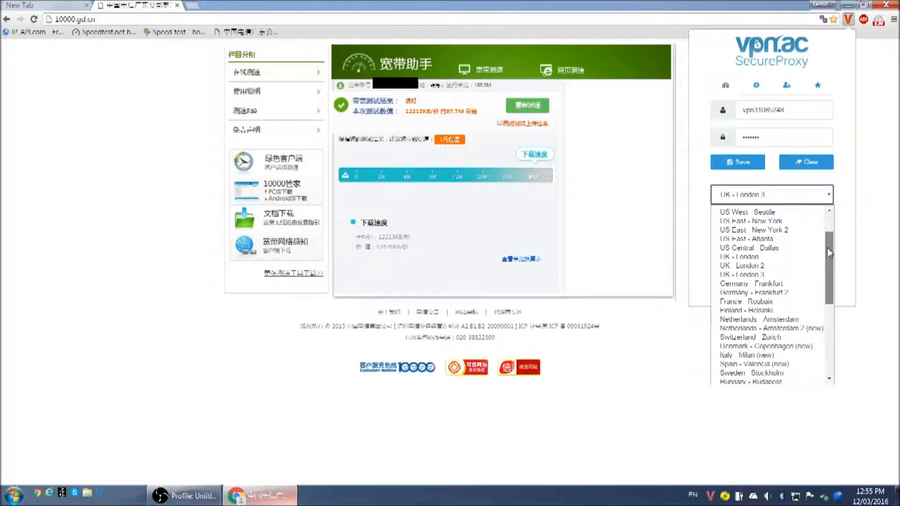
{"action": "scroll", "scroll_direction": "down", "scroll_amount": 3}
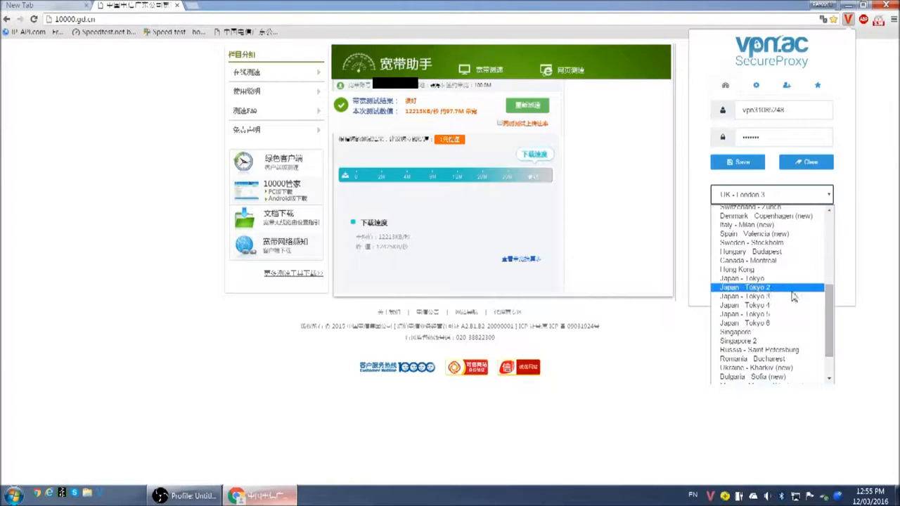
{"action": "left_click", "coordinate": [737, 268]}
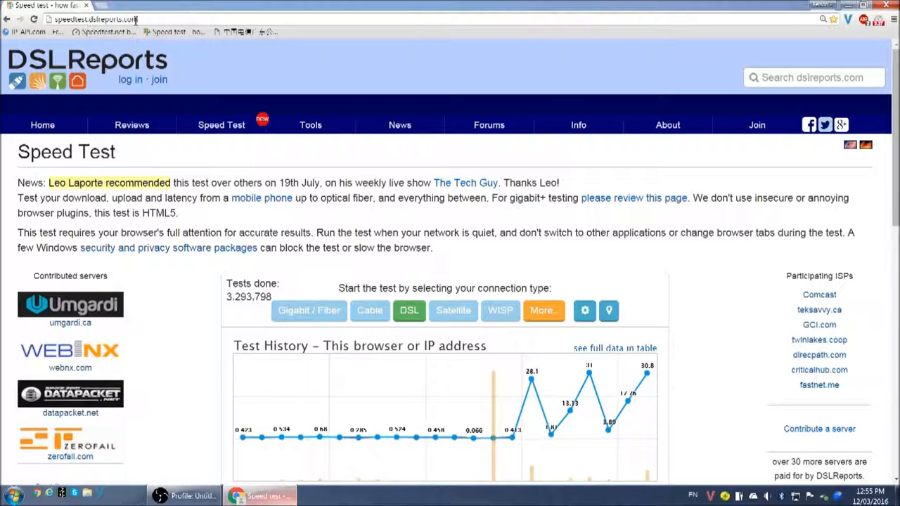
Run the DSLReports test to completion, measuring 92.1 Mbps down and 4.82 Mbps up
{"action": "scroll", "scroll_direction": "down", "scroll_amount": 3}
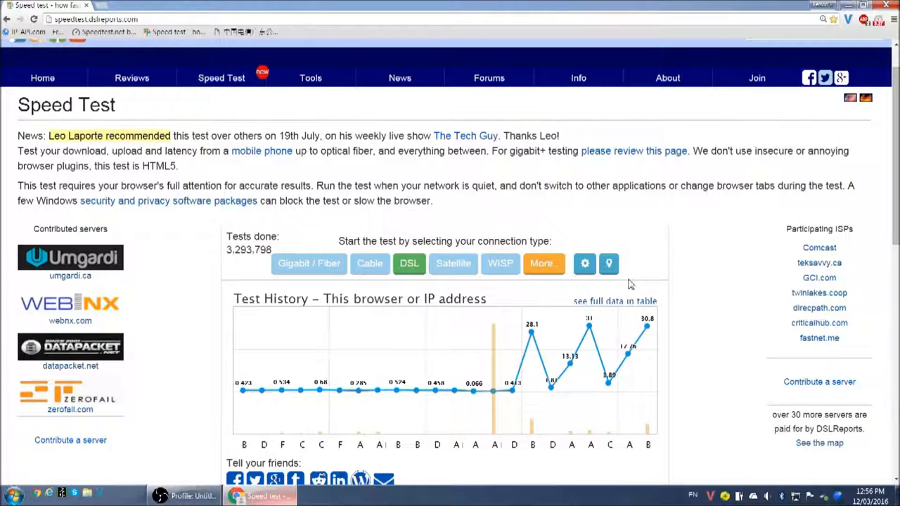
{"action": "left_click", "coordinate": [407, 264]}
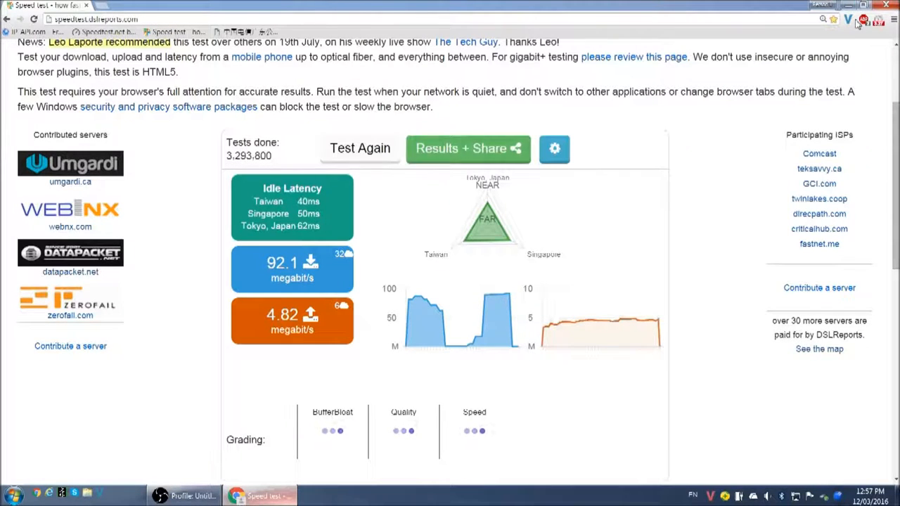
{"action": "left_click", "coordinate": [847, 21]}
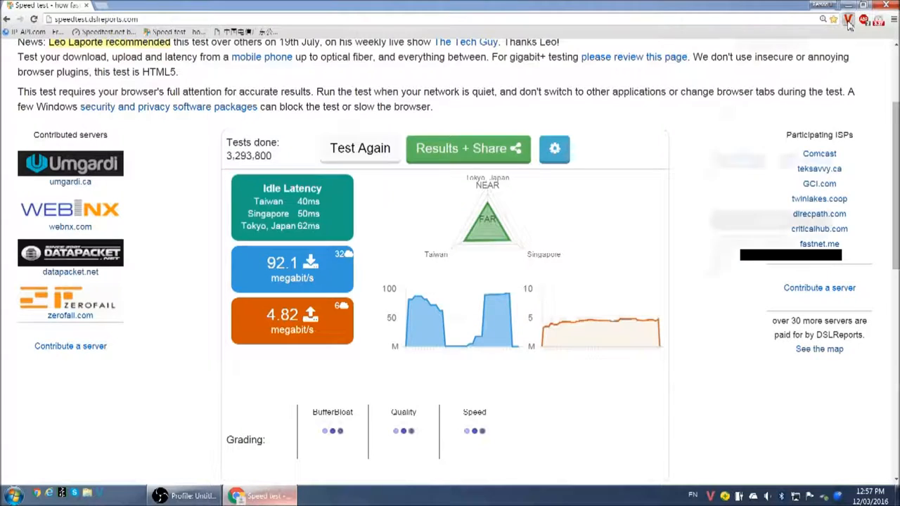
Change the proxy server from Hong Kong to Japan - Tokyo
{"action": "left_click", "coordinate": [847, 19]}
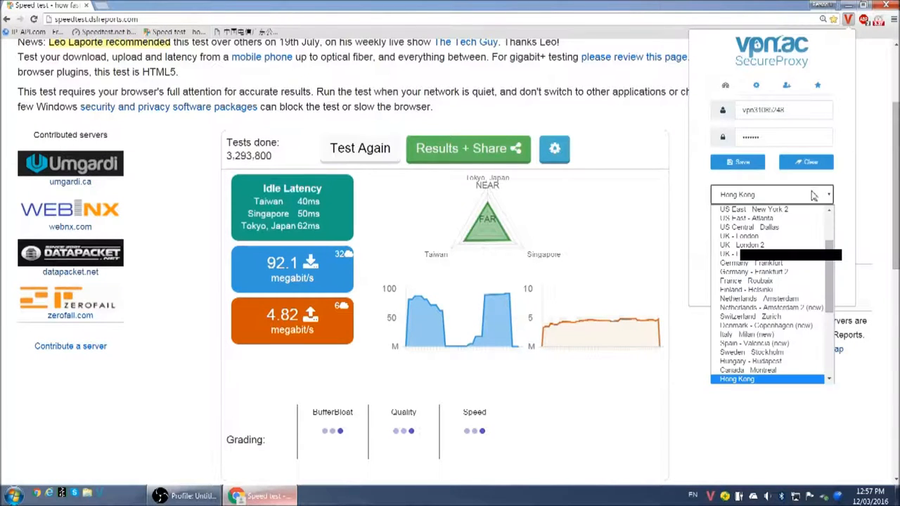
{"action": "scroll", "scroll_direction": "down", "scroll_amount": 3}
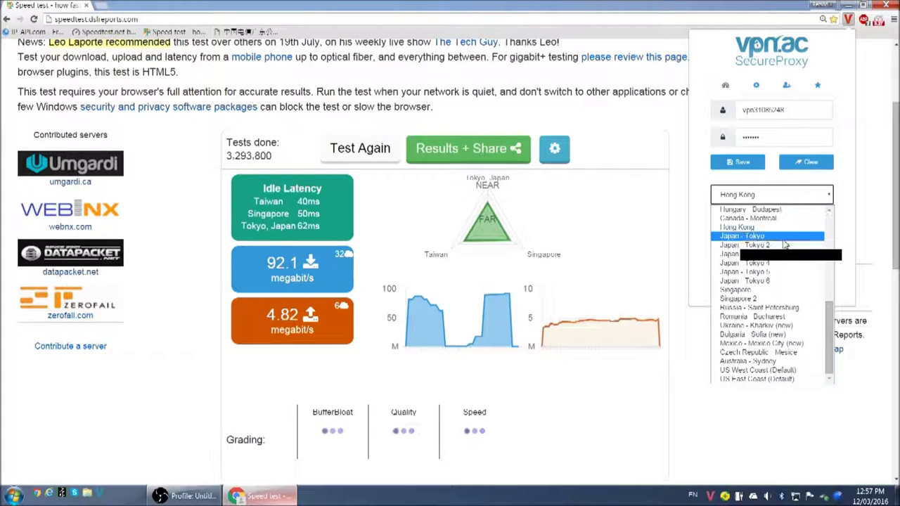
{"action": "left_click", "coordinate": [752, 237]}
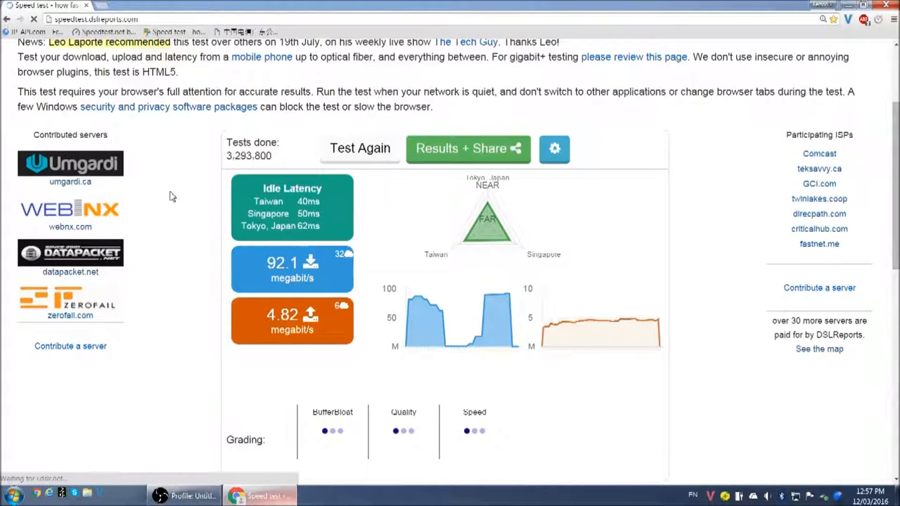
Start a fresh Gigabit / Fiber test over Tokyo, reaching 89.0 Mbps down and 4.81 Mbps up
{"action": "left_click", "coordinate": [360, 149]}
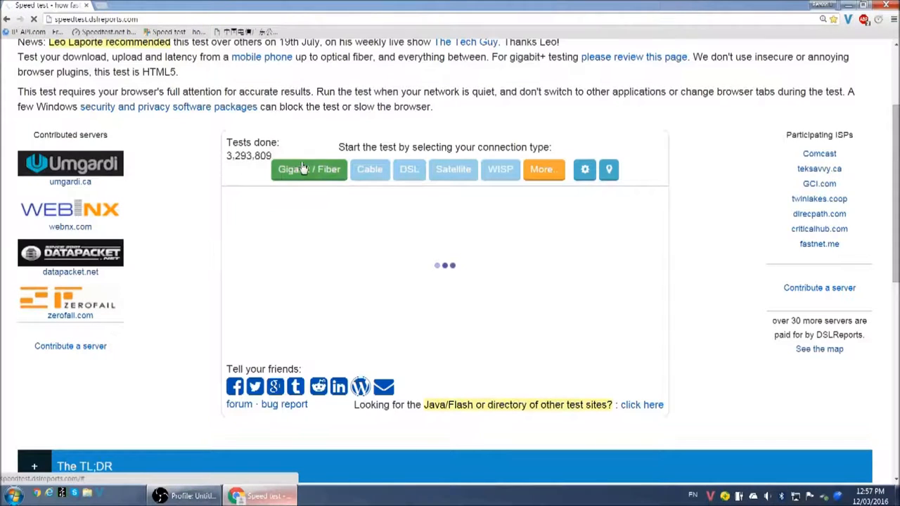
{"action": "left_click", "coordinate": [310, 169]}
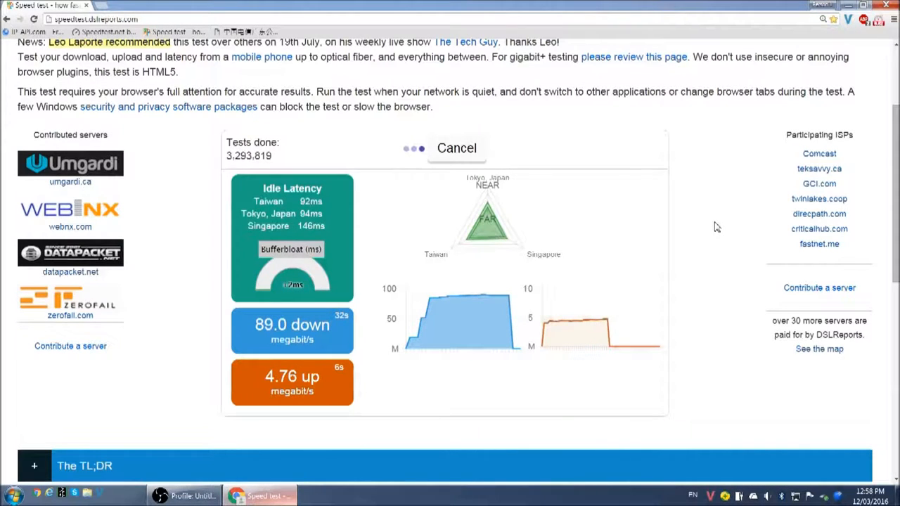
{"action": "mouse_move", "coordinate": [712, 223]}
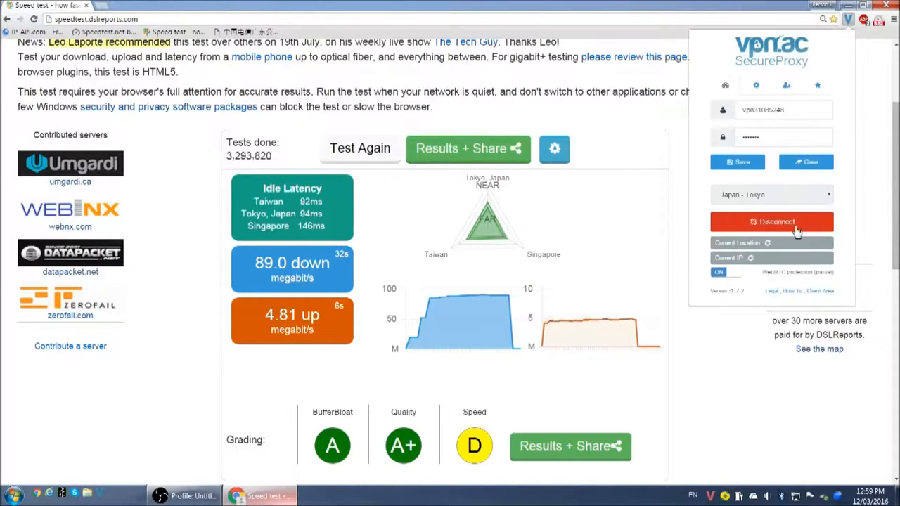
Browse the proxy server list toward US West - Seattle
{"action": "left_click", "coordinate": [771, 194]}
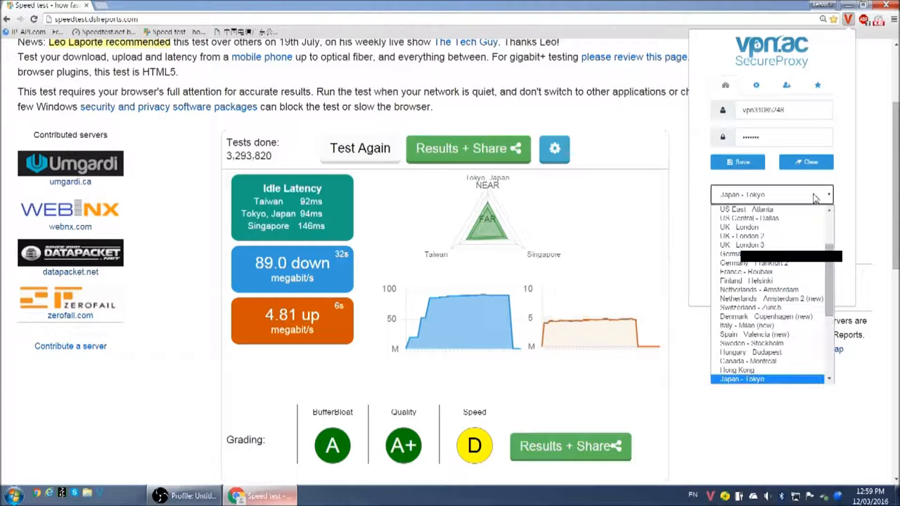
{"action": "scroll", "scroll_direction": "down", "scroll_amount": 3}
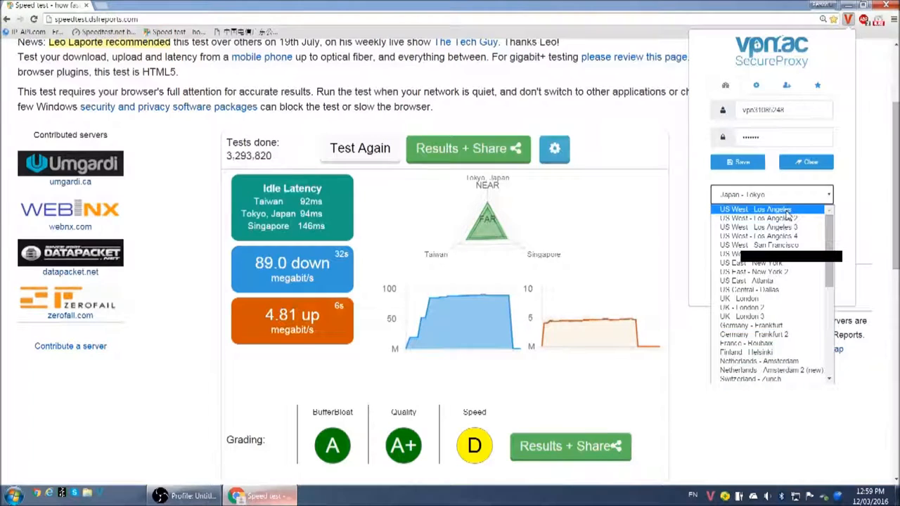
{"action": "mouse_move", "coordinate": [771, 227]}
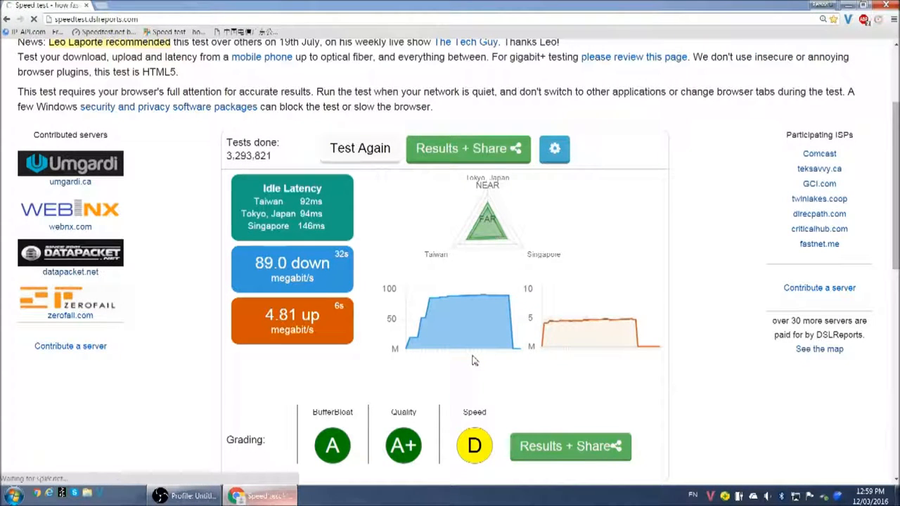
Run another Gigabit / Fiber test past the slow-device warning, reaching about 33.3 Mbps down
{"action": "left_click", "coordinate": [361, 150]}
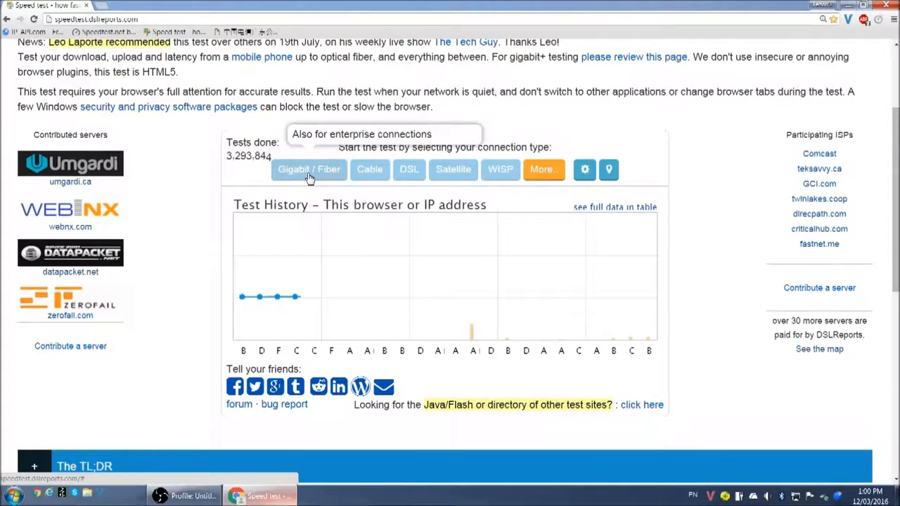
{"action": "left_click", "coordinate": [309, 169]}
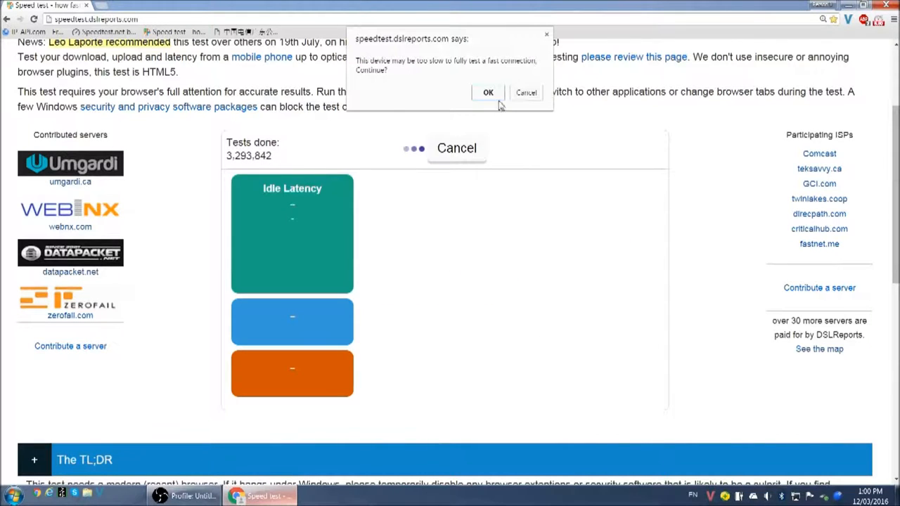
{"action": "left_click", "coordinate": [487, 92]}
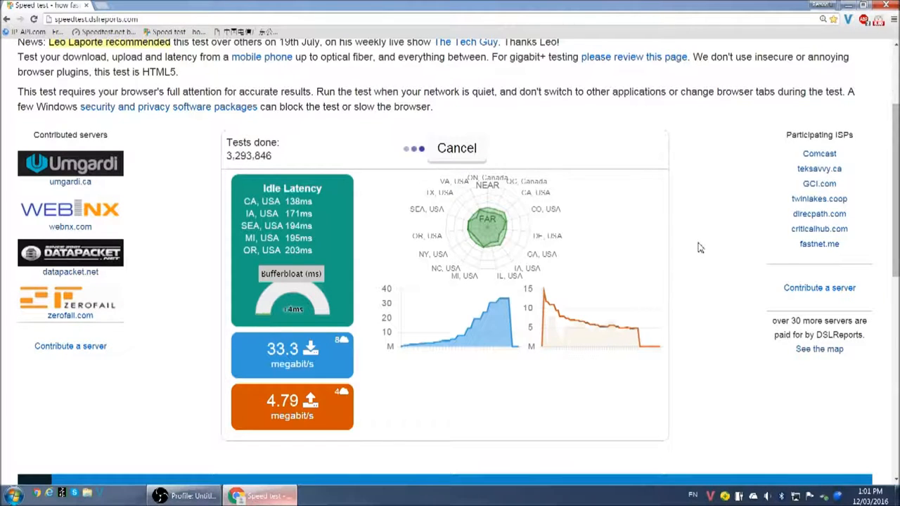
{"action": "mouse_move", "coordinate": [543, 294]}
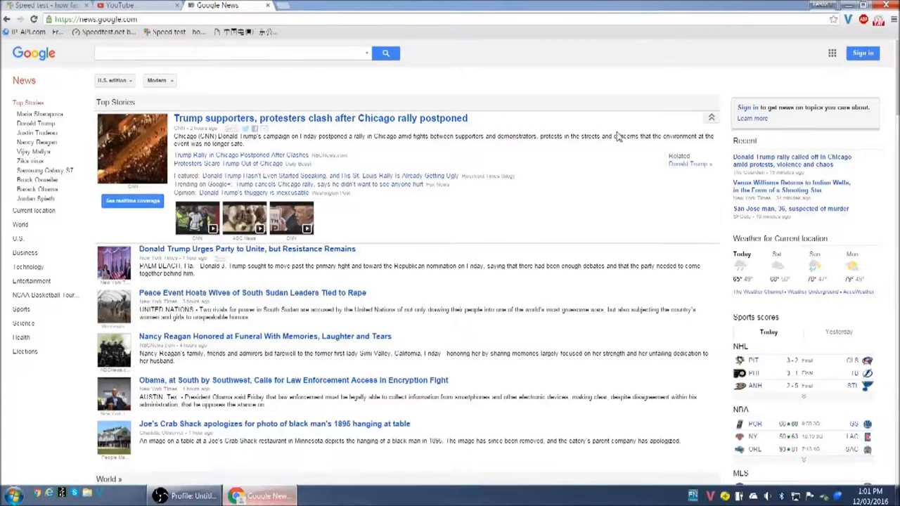
Disconnect from US West - Seattle and connect to the Hong Kong server
{"action": "left_click", "coordinate": [856, 20]}
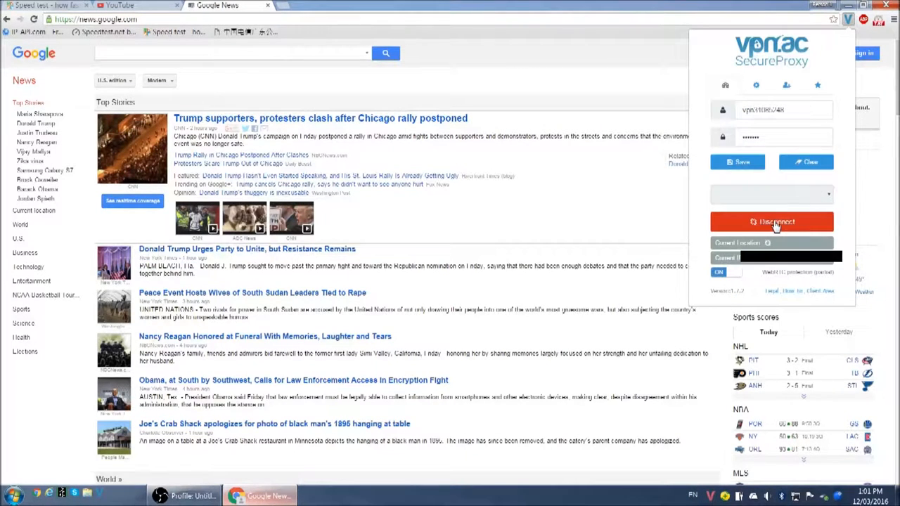
{"action": "left_click", "coordinate": [772, 222]}
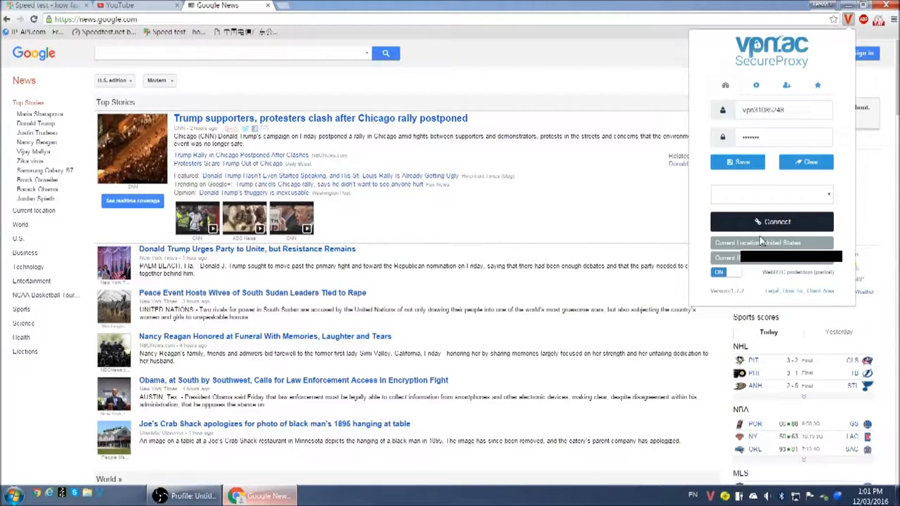
{"action": "left_click", "coordinate": [771, 194]}
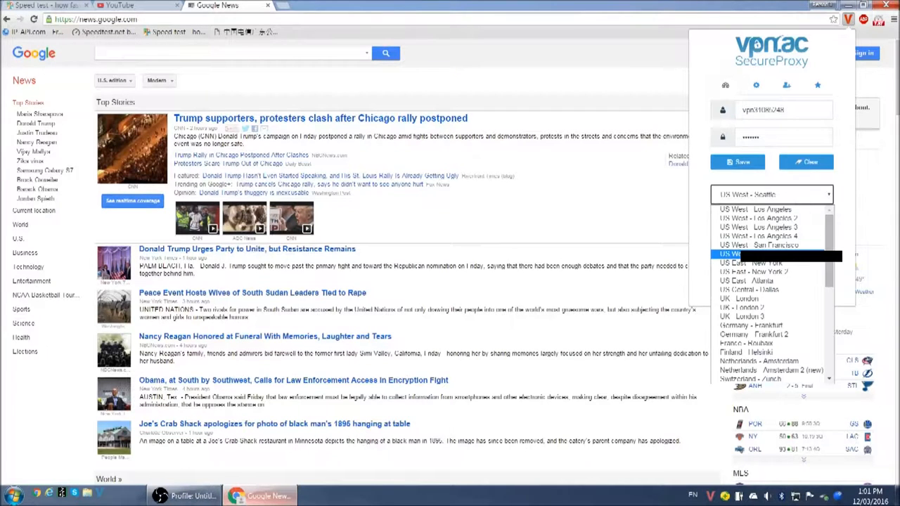
{"action": "scroll", "scroll_direction": "down", "scroll_amount": 3}
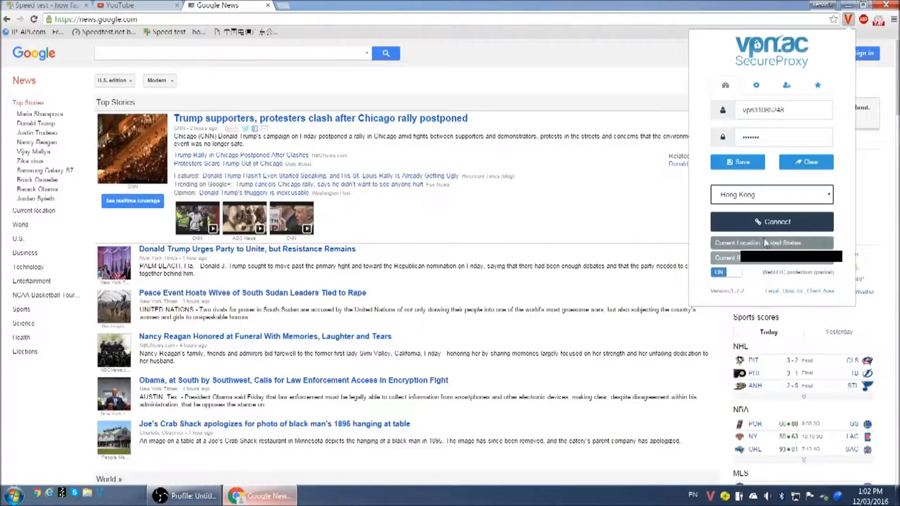
{"action": "left_click", "coordinate": [770, 222]}
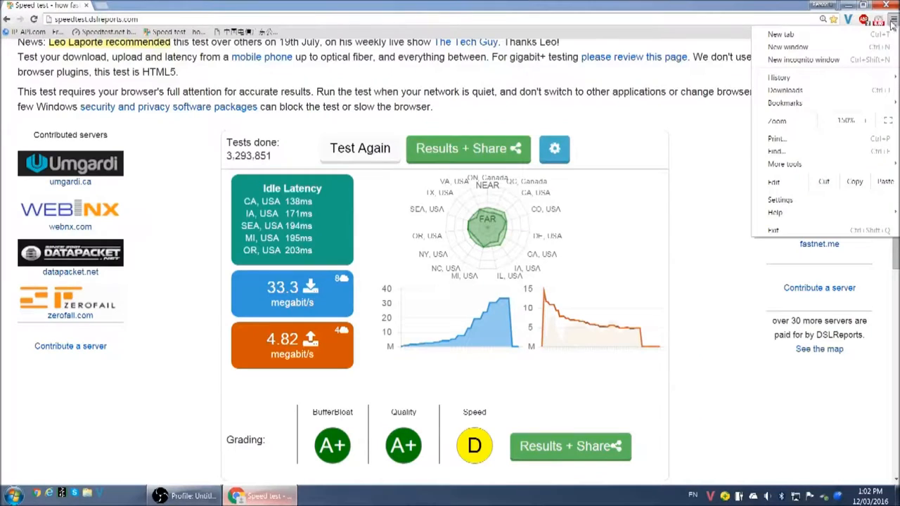
{"action": "left_click", "coordinate": [804, 59]}
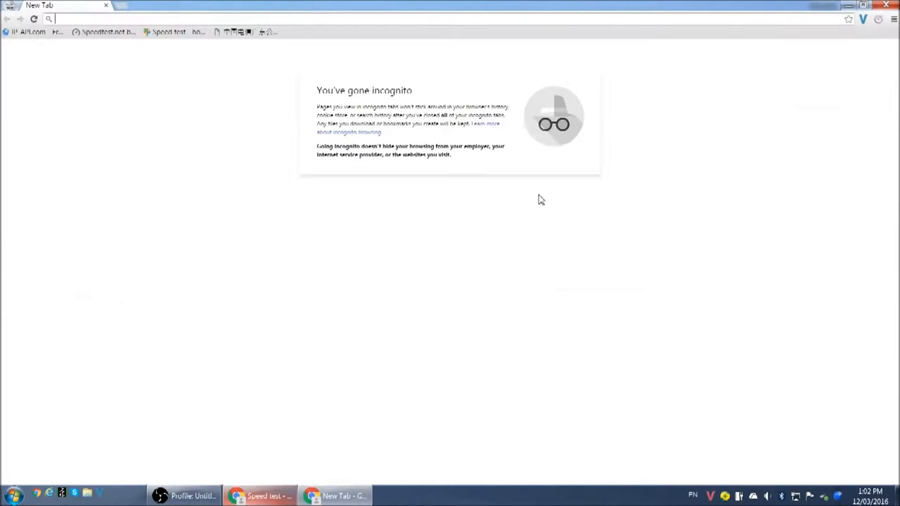
{"action": "type", "text": "www.youtube.com"}
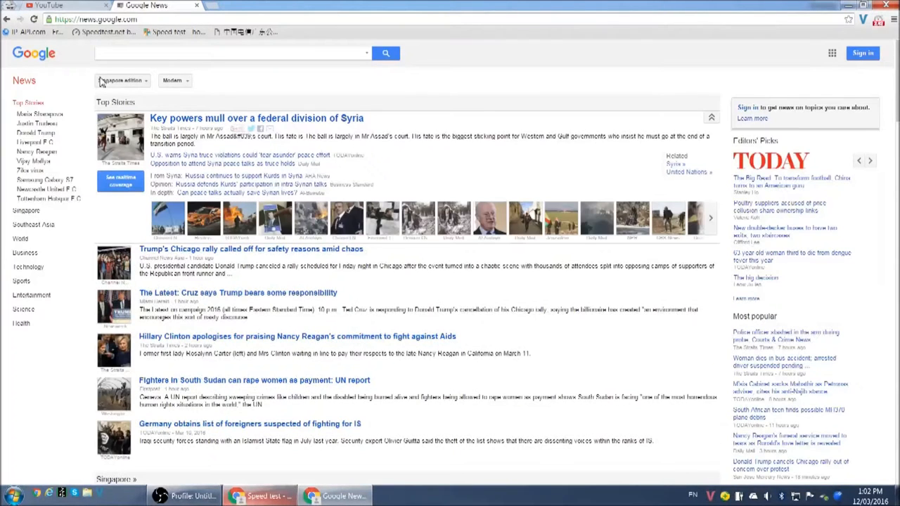
{"action": "mouse_move", "coordinate": [521, 123]}
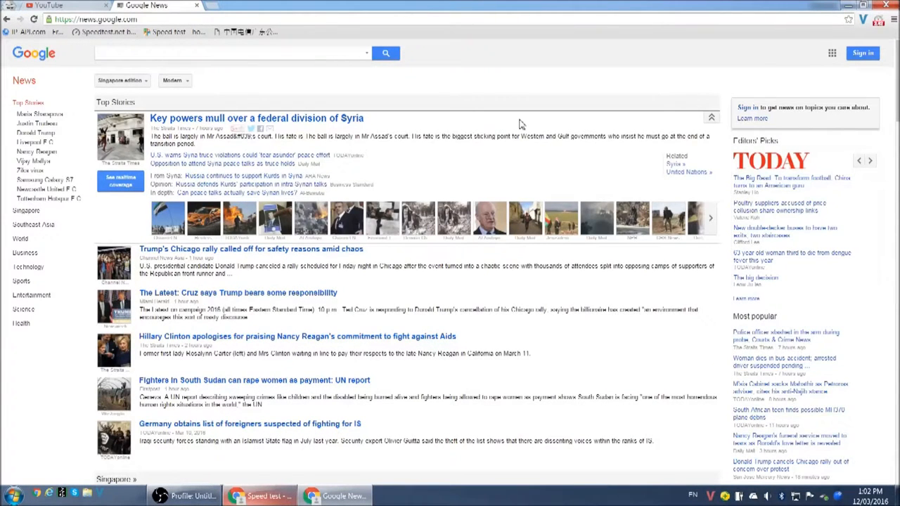